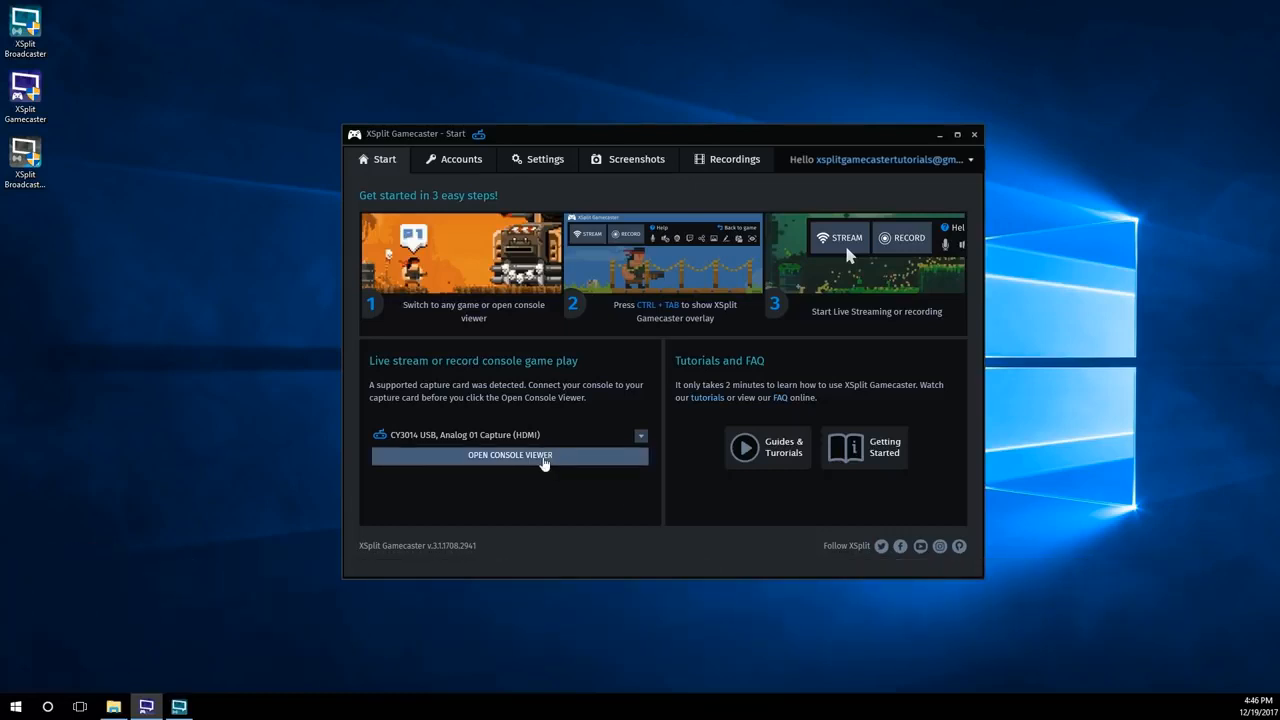
Launch the Console Viewer so the PS4's NBA 2K18 feed plays live from the capture card
{"action": "left_click", "coordinate": [508, 456]}
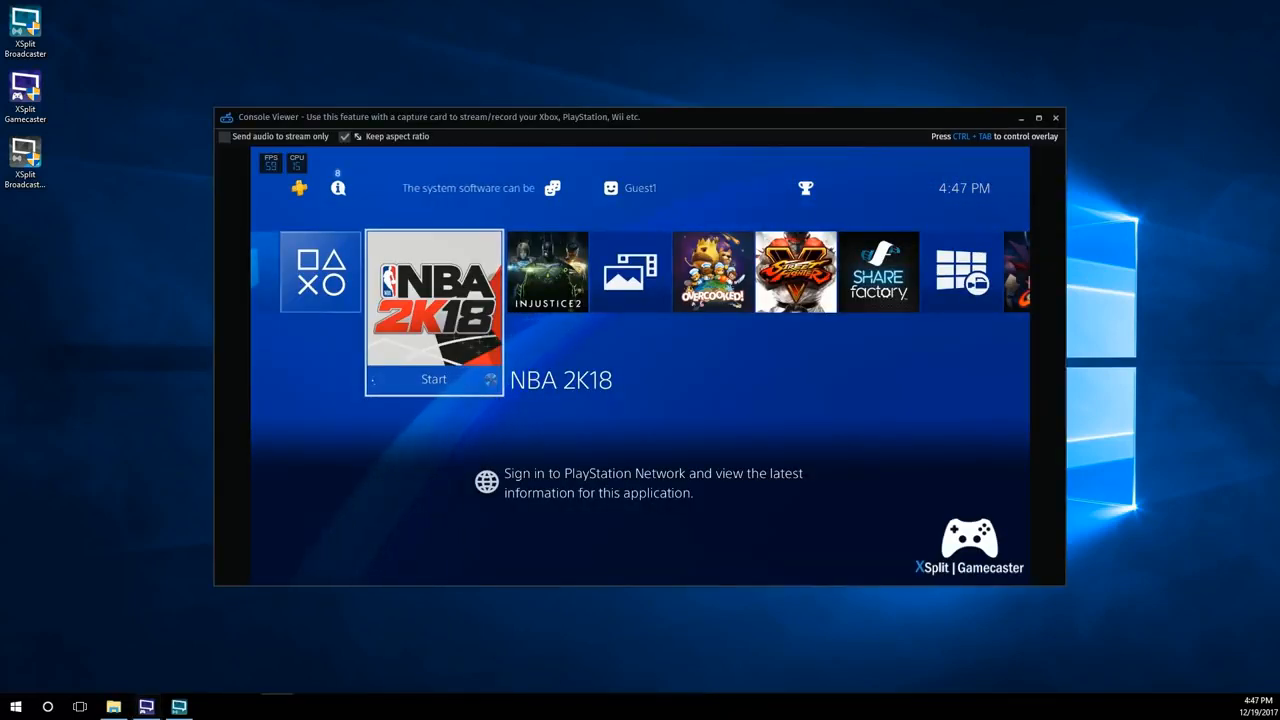
{"action": "left_click", "coordinate": [432, 300]}
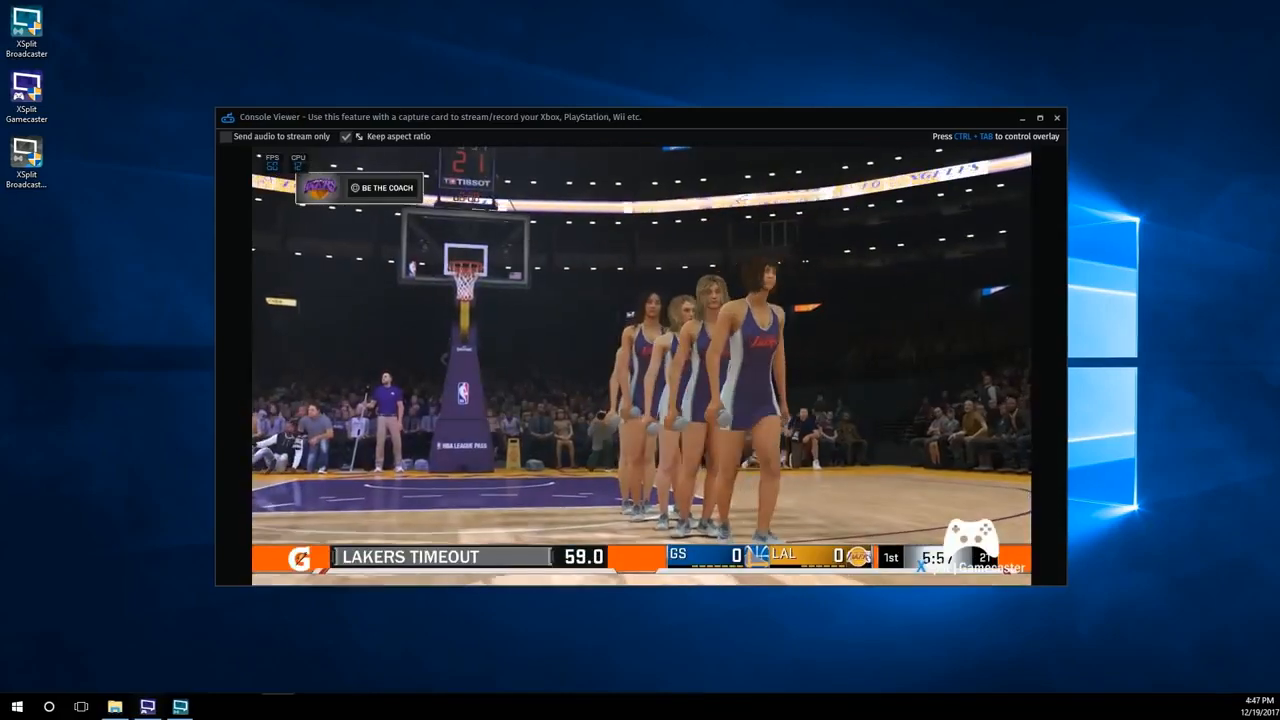